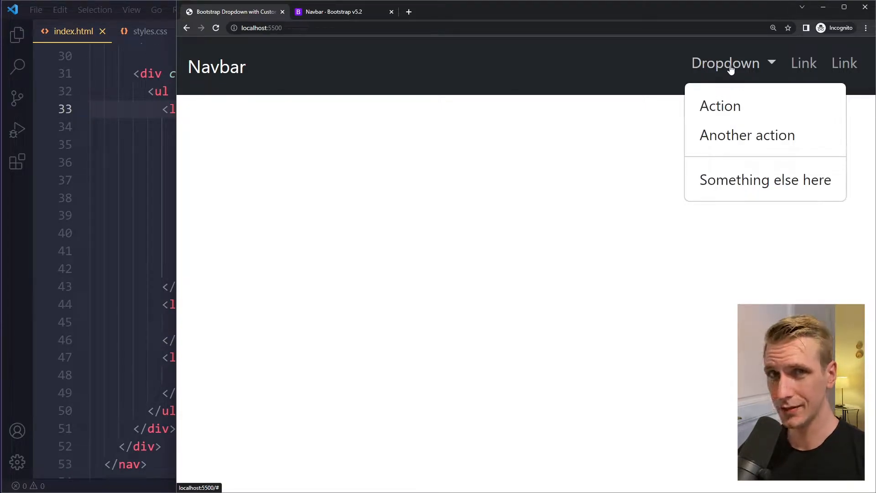
- Bring index.html forward in VS Code to view the navbar with two Link items
click(310, 81)
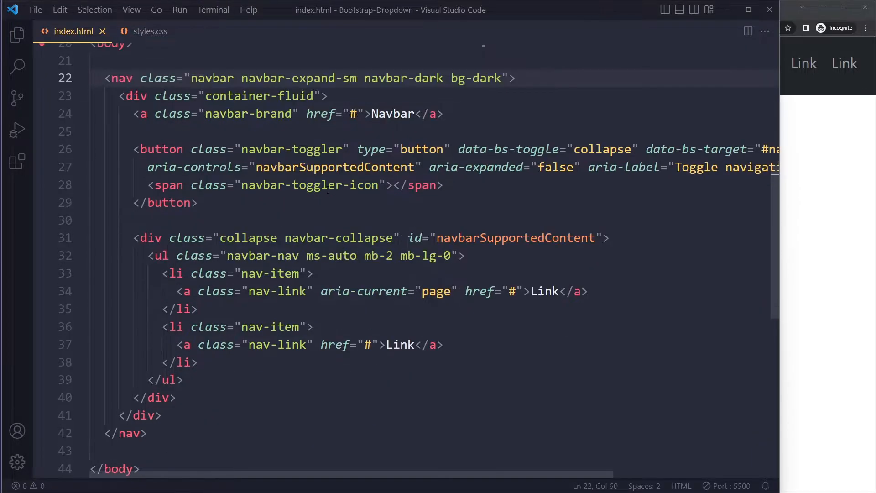
mouse_move(785, 209)
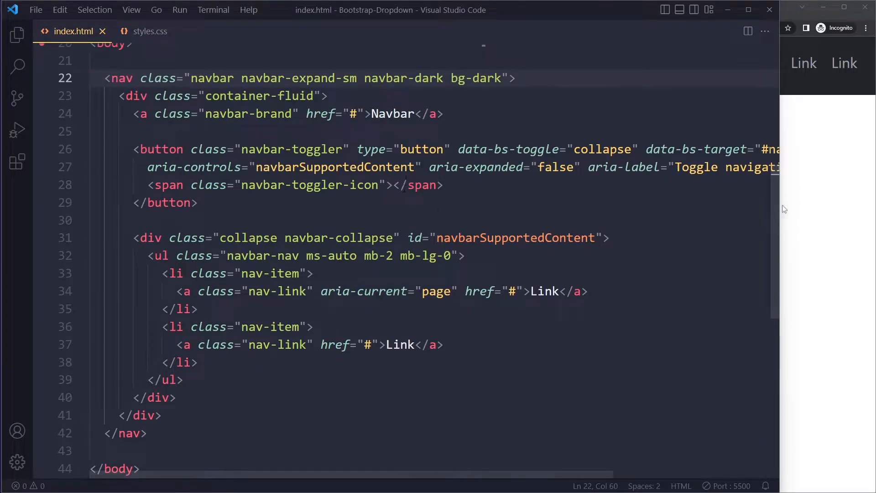
- Scroll the Bootstrap Navbar docs to the Supported content example's dropdown nav-item markup
click(343, 12)
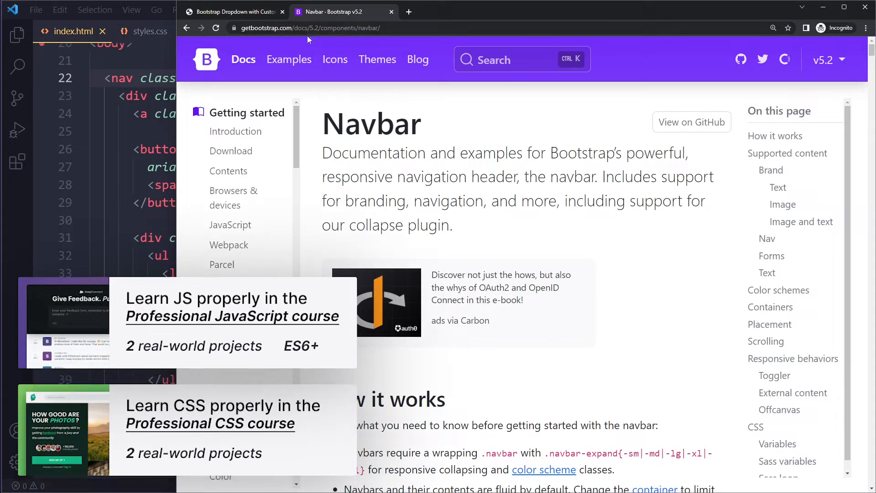
scroll(down, 3)
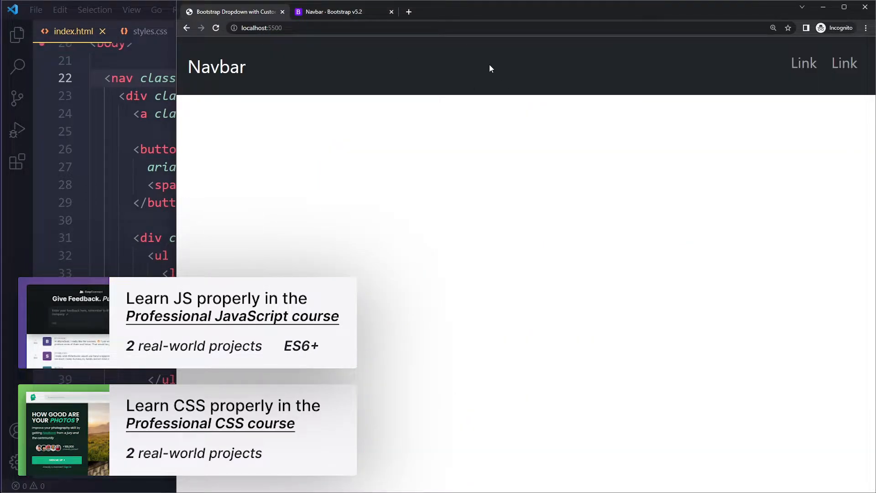
click(333, 12)
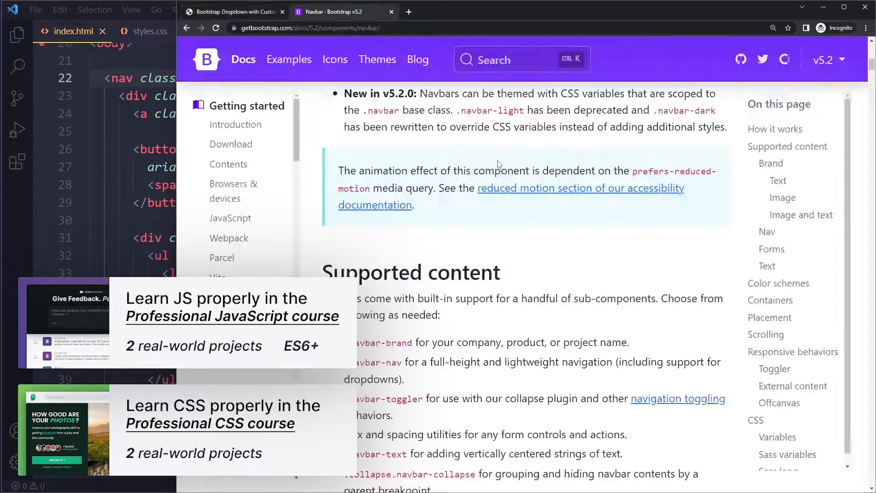
scroll(up, 3)
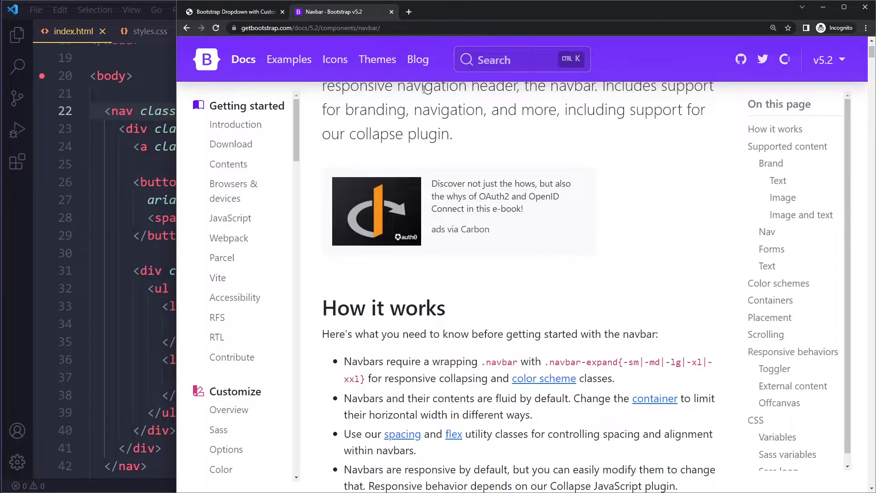
scroll(down, 3)
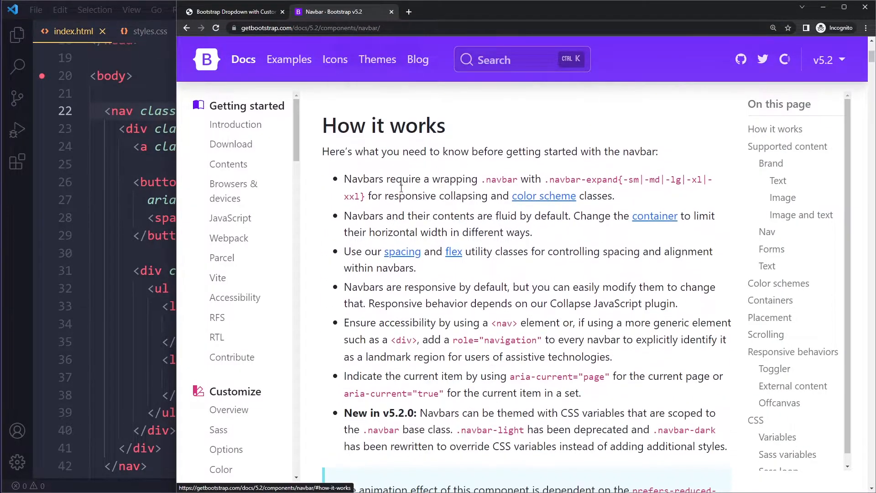
scroll(down, 3)
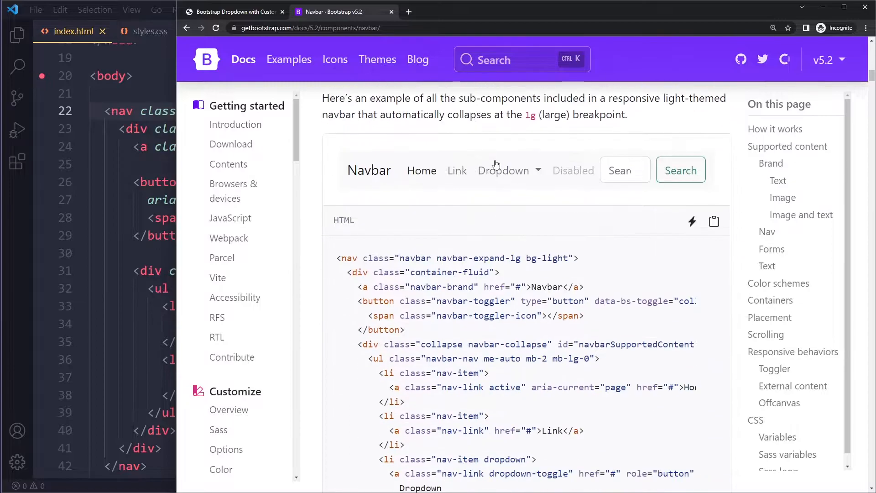
scroll(down, 3)
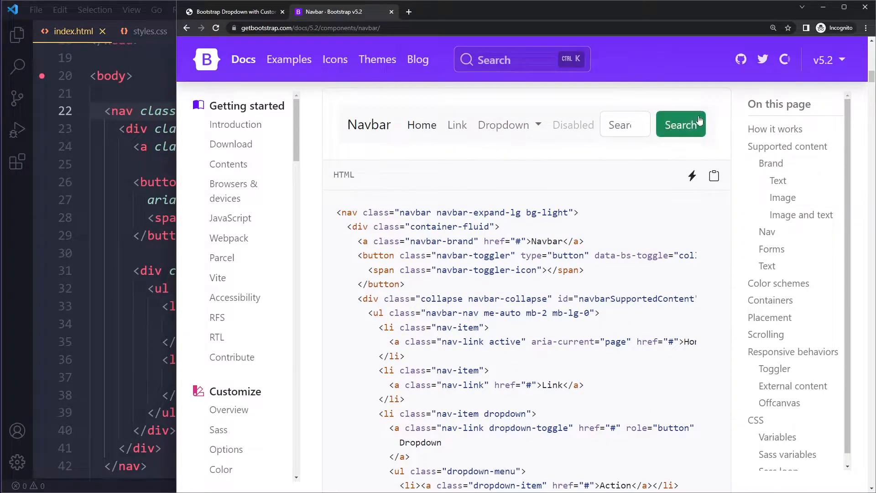
mouse_move(495, 140)
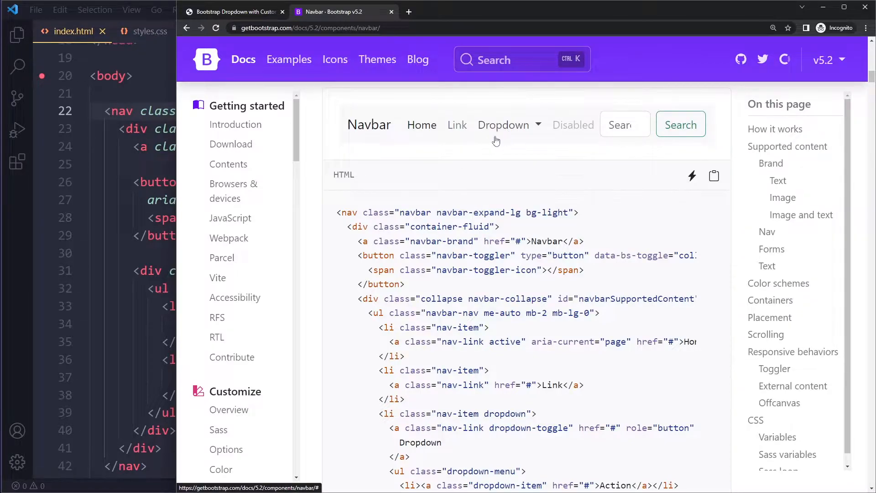
scroll(down, 3)
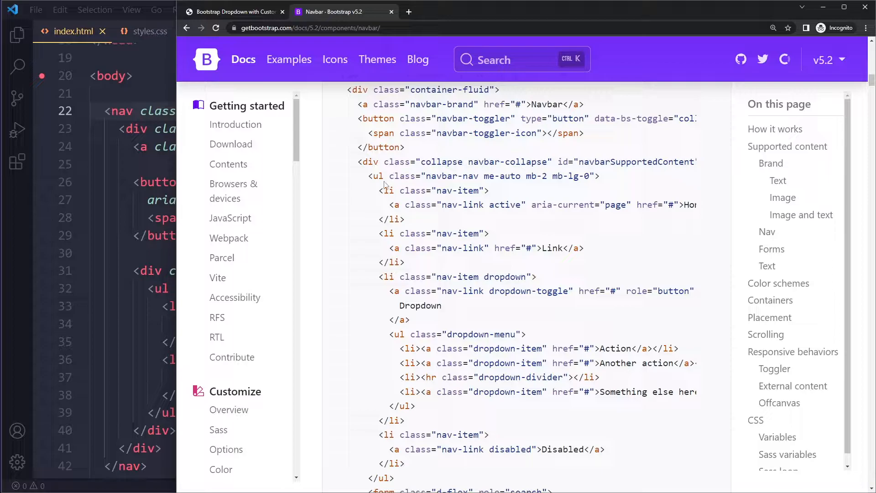
scroll(down, 3)
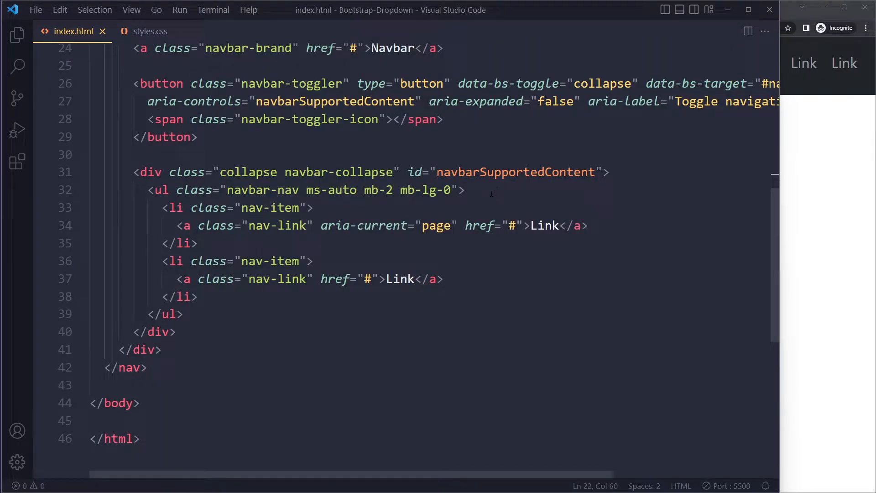
- Paste the Dropdown nav-item markup above the first Link item in index.html
click(494, 190)
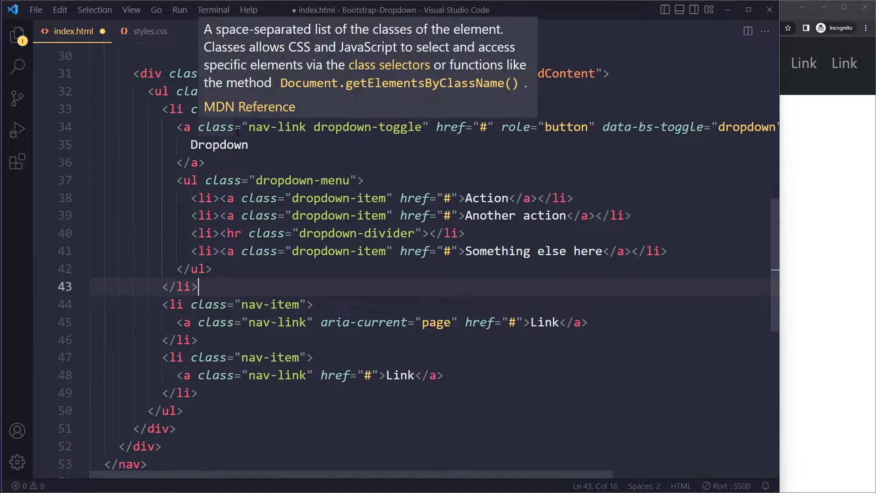
click(256, 357)
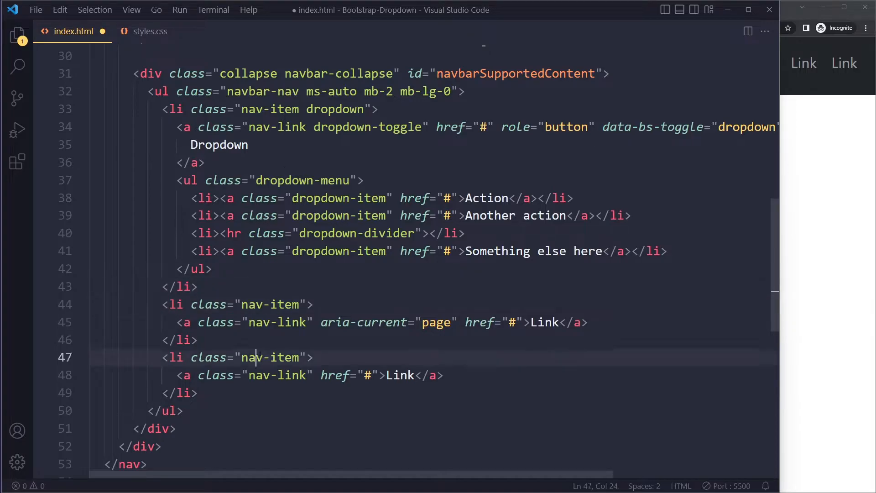
click(271, 110)
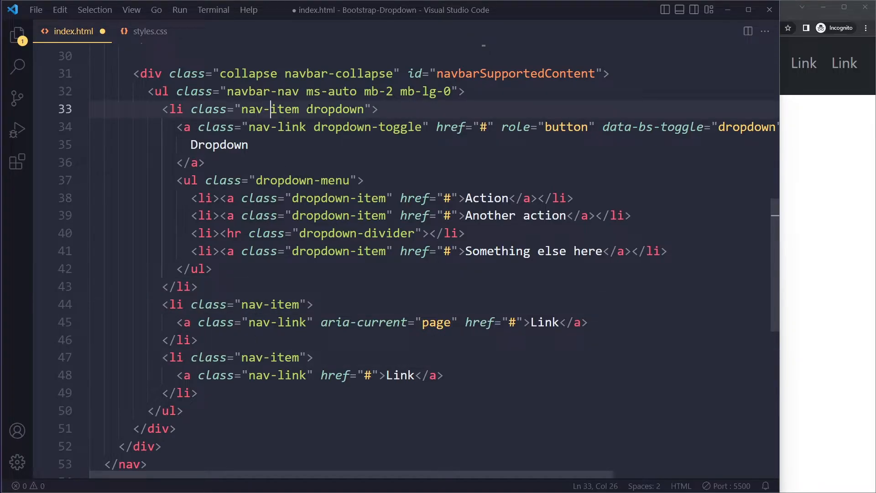
click(332, 109)
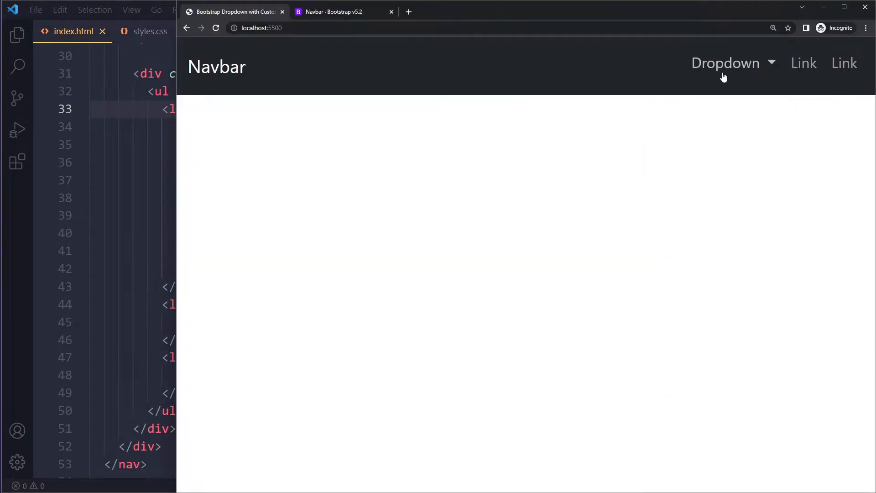
- Open the preview's Dropdown, then recheck the Navbar docs' dropdown example markup
click(726, 63)
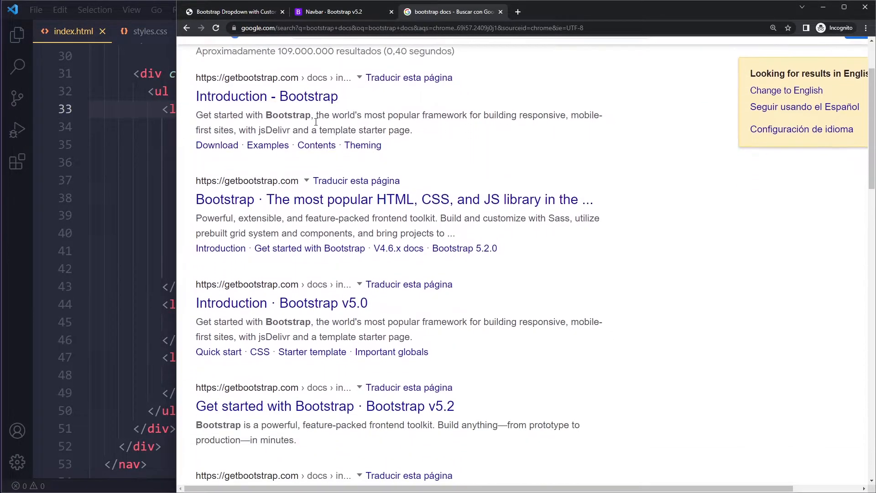
mouse_move(357, 261)
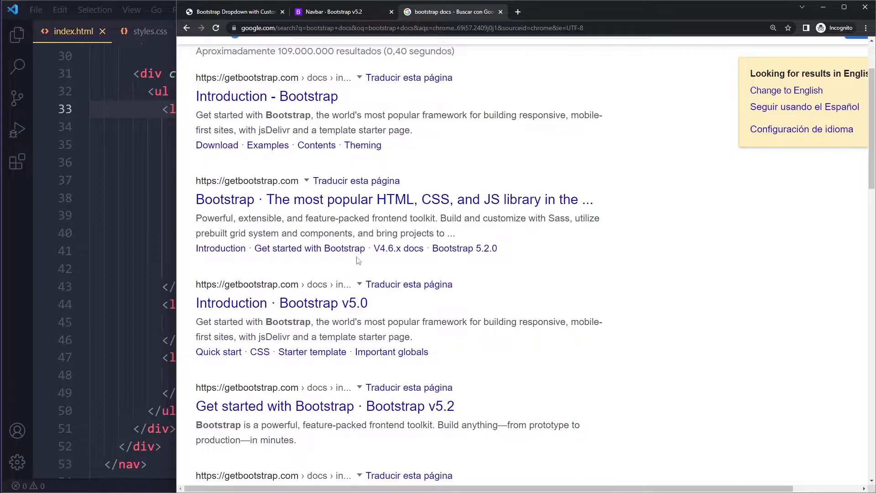
click(333, 12)
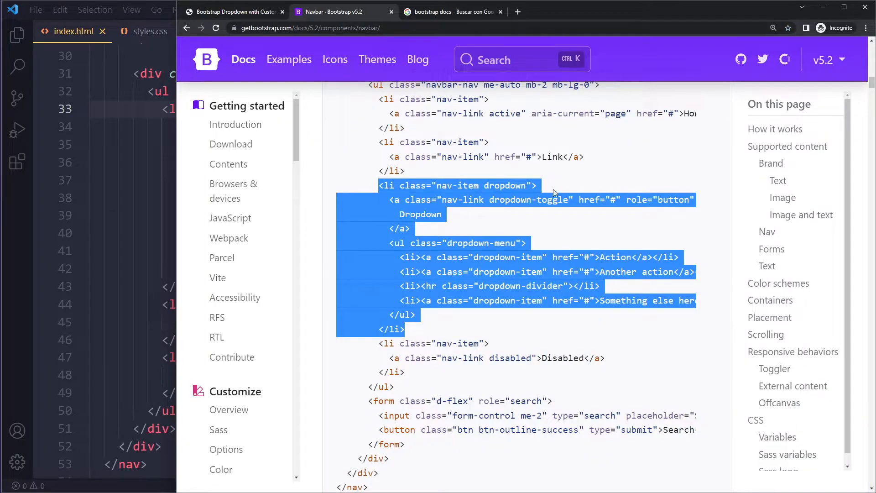
click(504, 224)
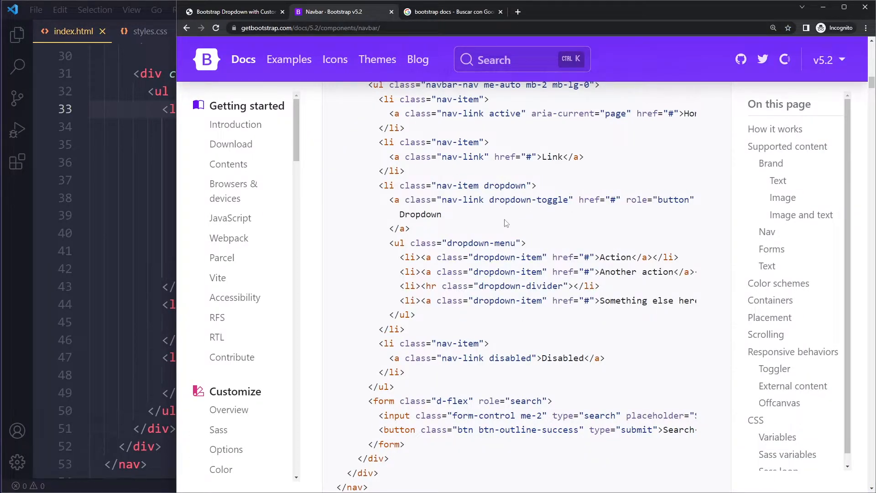
mouse_move(218, 47)
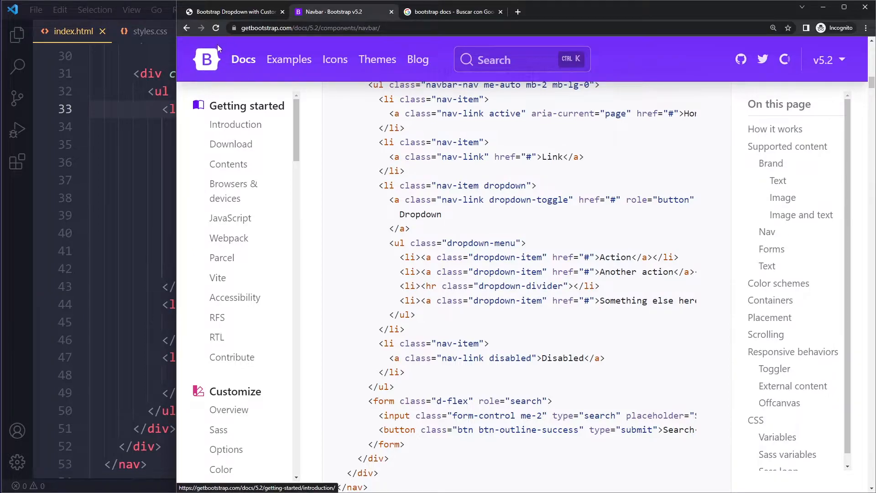
mouse_move(444, 214)
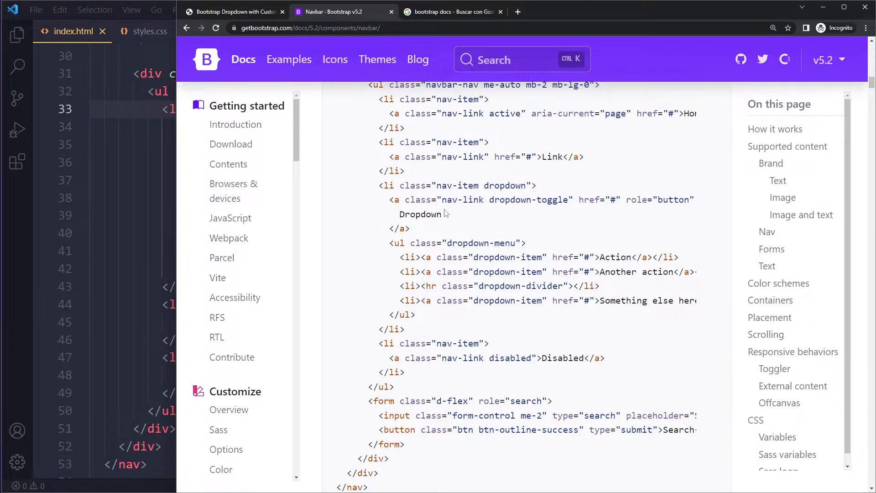
mouse_move(483, 140)
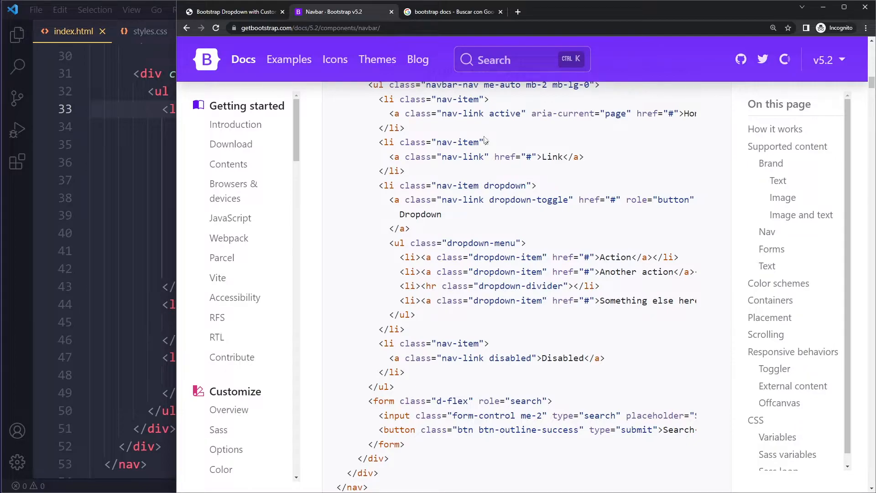
mouse_move(468, 186)
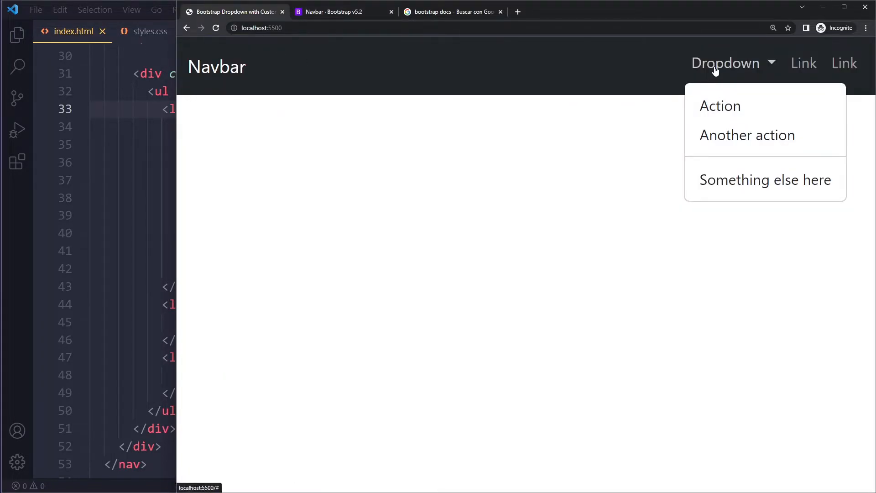
- Collapse the preview's Dropdown menu, leaving Dropdown and the two Links visible
click(726, 62)
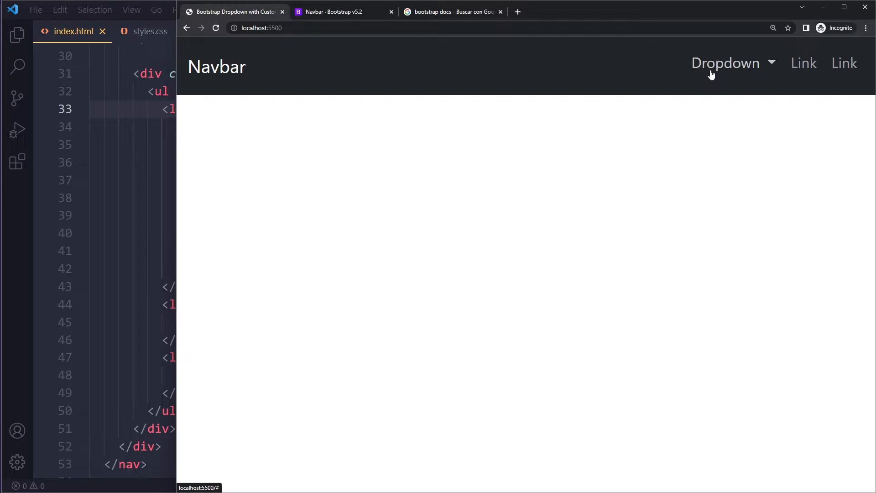
mouse_move(33, 212)
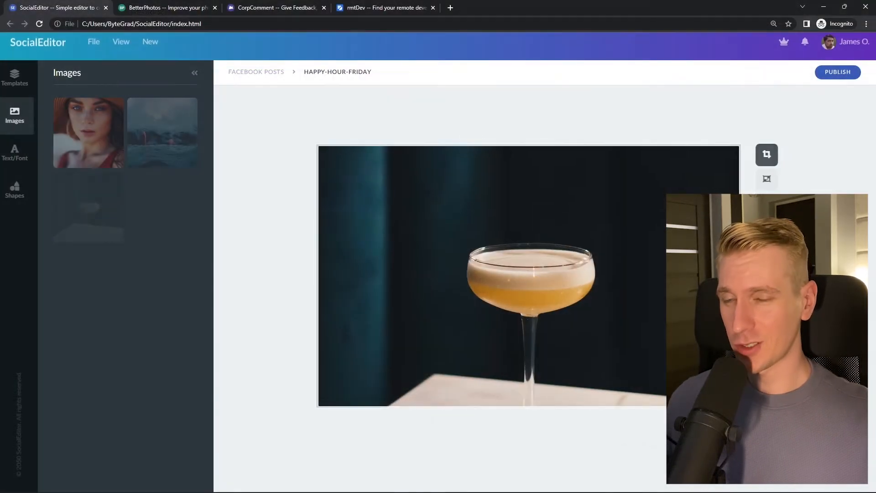
- Browse the SocialEditor, rmtDev ('react developer' search) and BetterPhotos project tabs
click(166, 7)
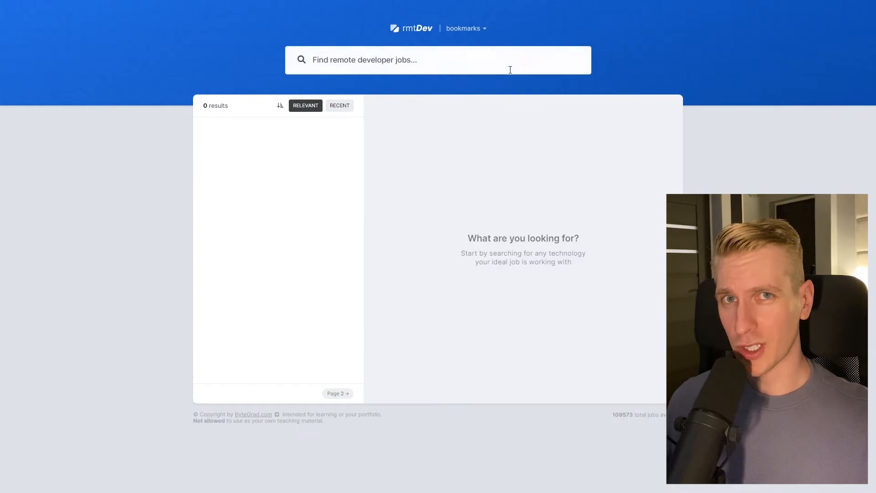
text(react developer)
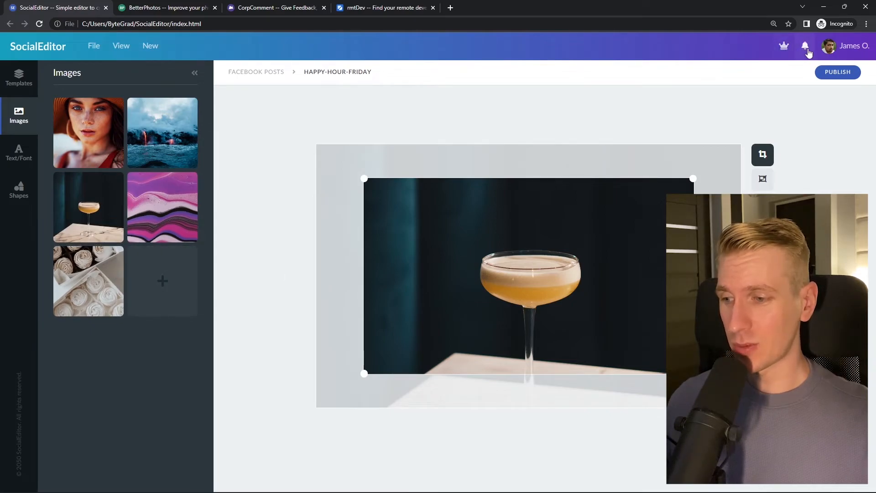
click(167, 7)
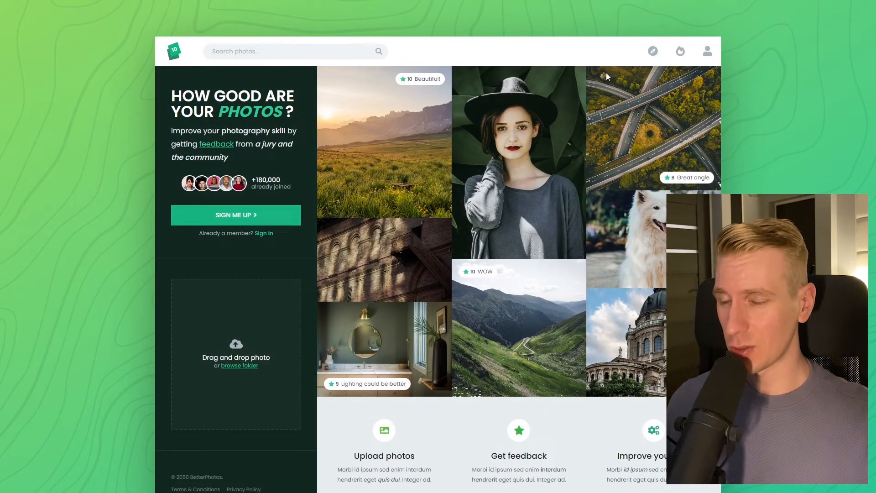